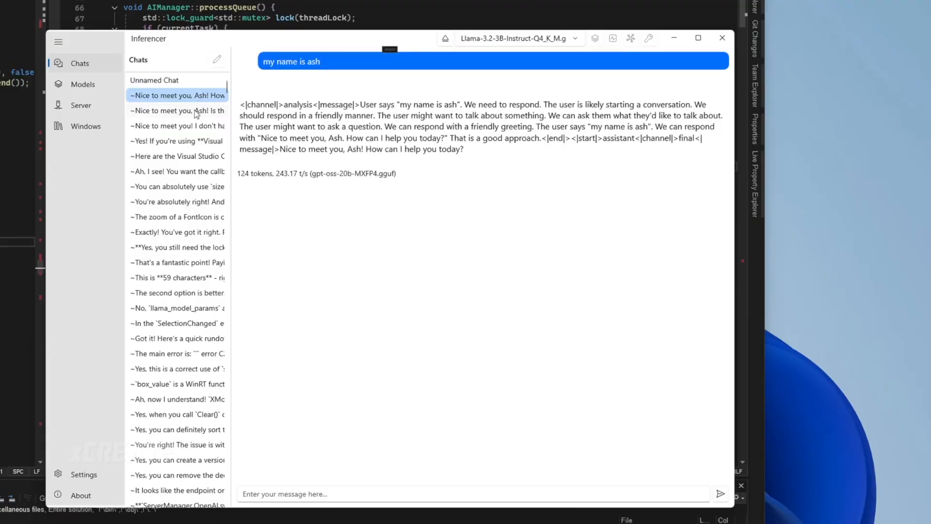
Switch to the saved Llama 3.2 3B chat where "my name is ash" gets a greeting reply with 23-token stats.
{"action": "left_click", "coordinate": [177, 111]}
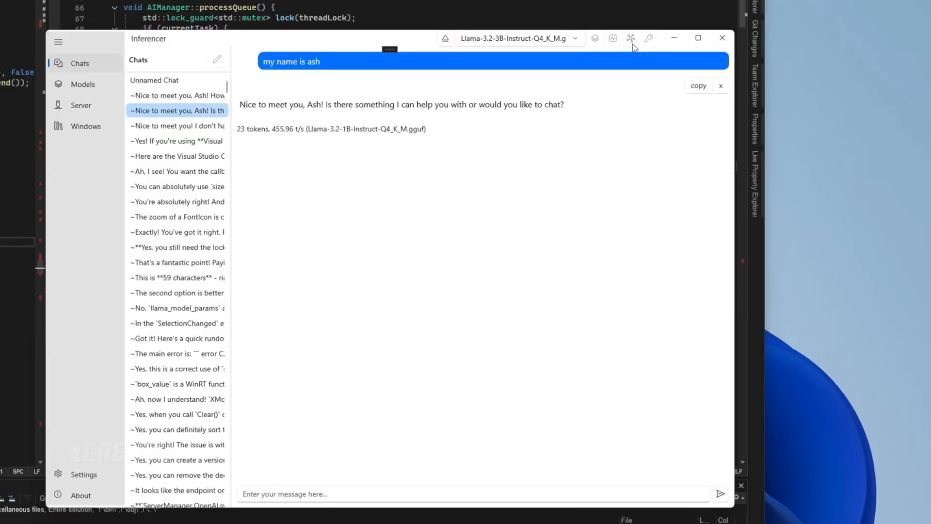